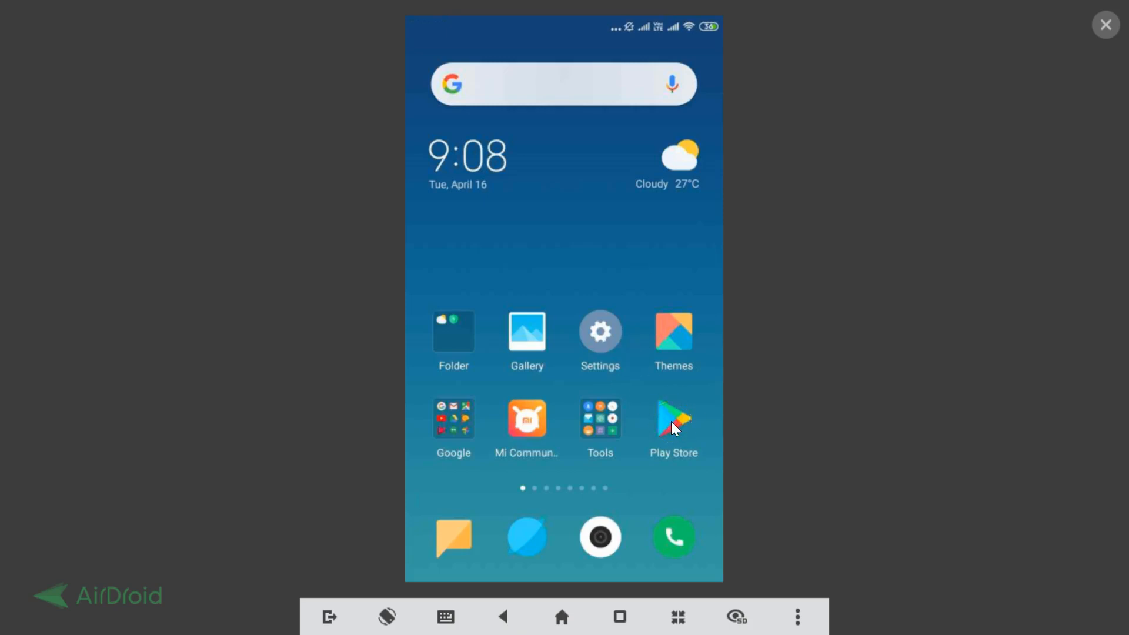
Go to the installed Opera Mini browser page in Google Play Store
left_click(672, 418)
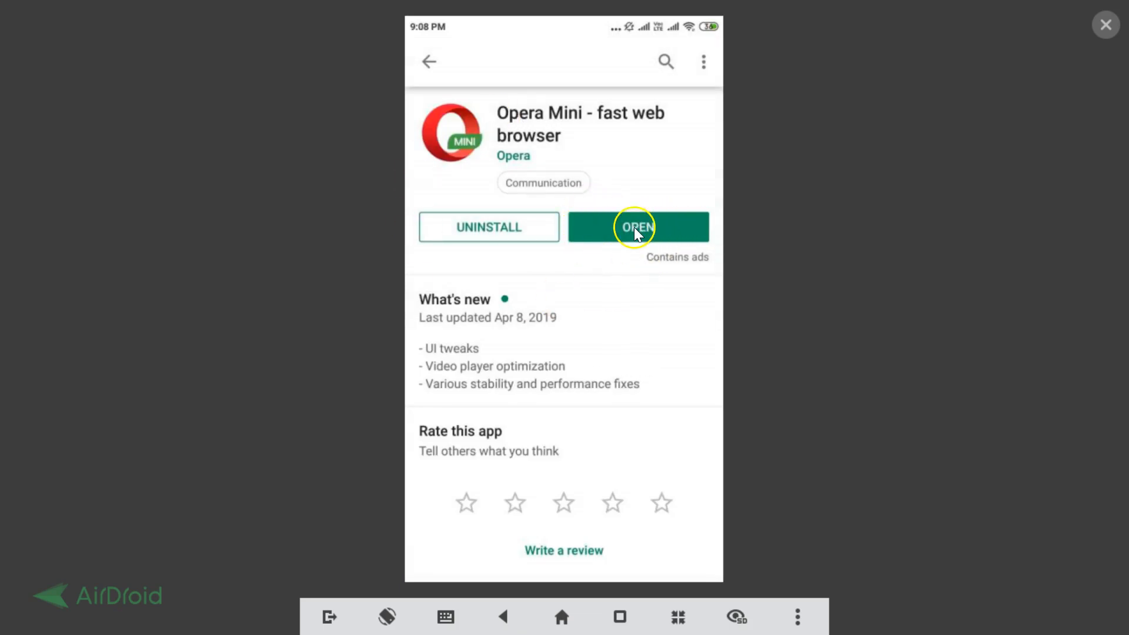
mouse_move(585, 133)
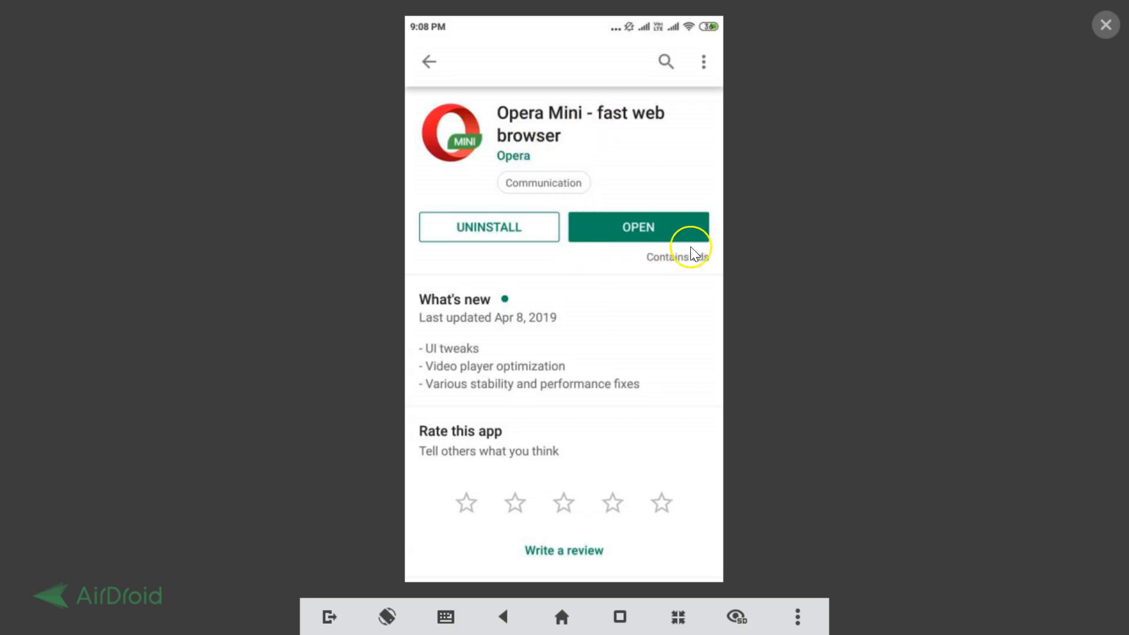
mouse_move(626, 262)
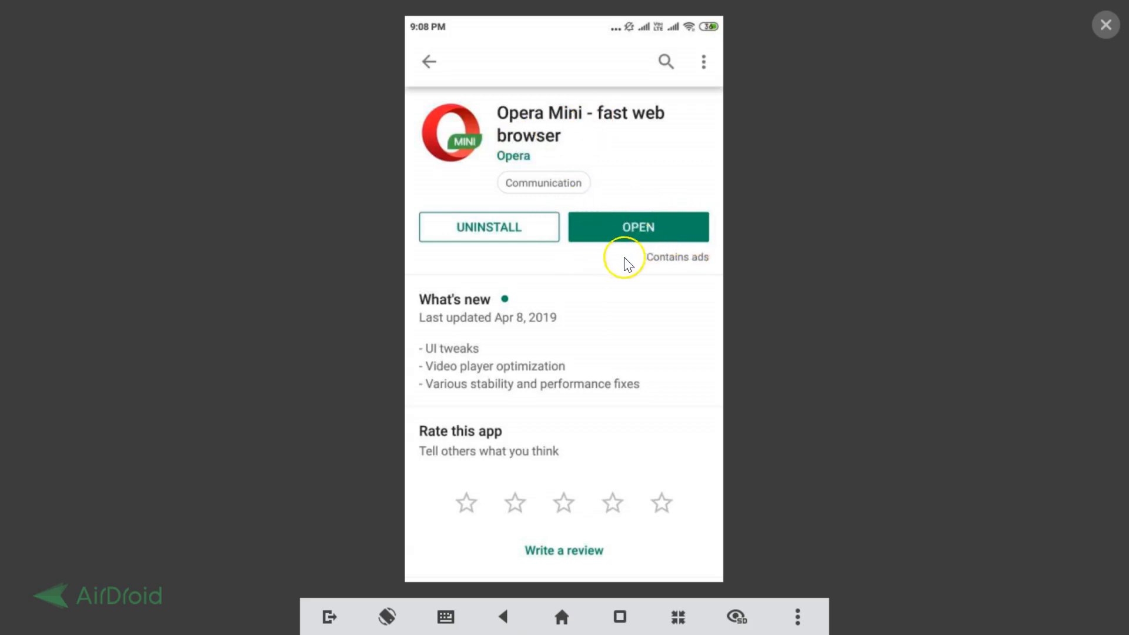
mouse_move(600, 238)
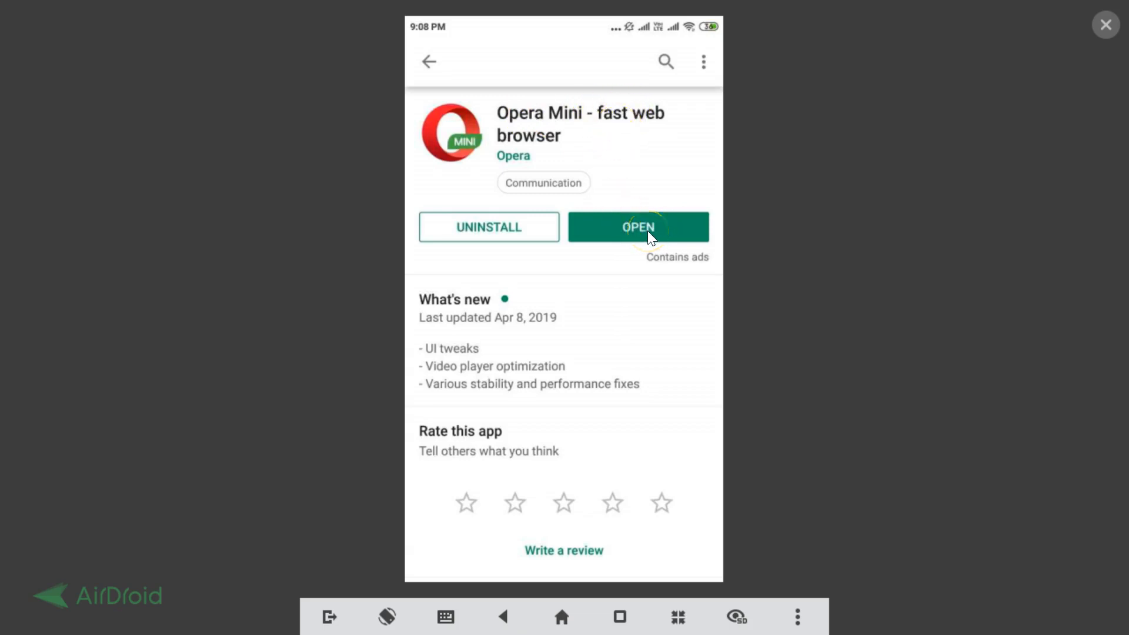
Launch Opera Mini and reach its Settings page through the main menu
left_click(636, 227)
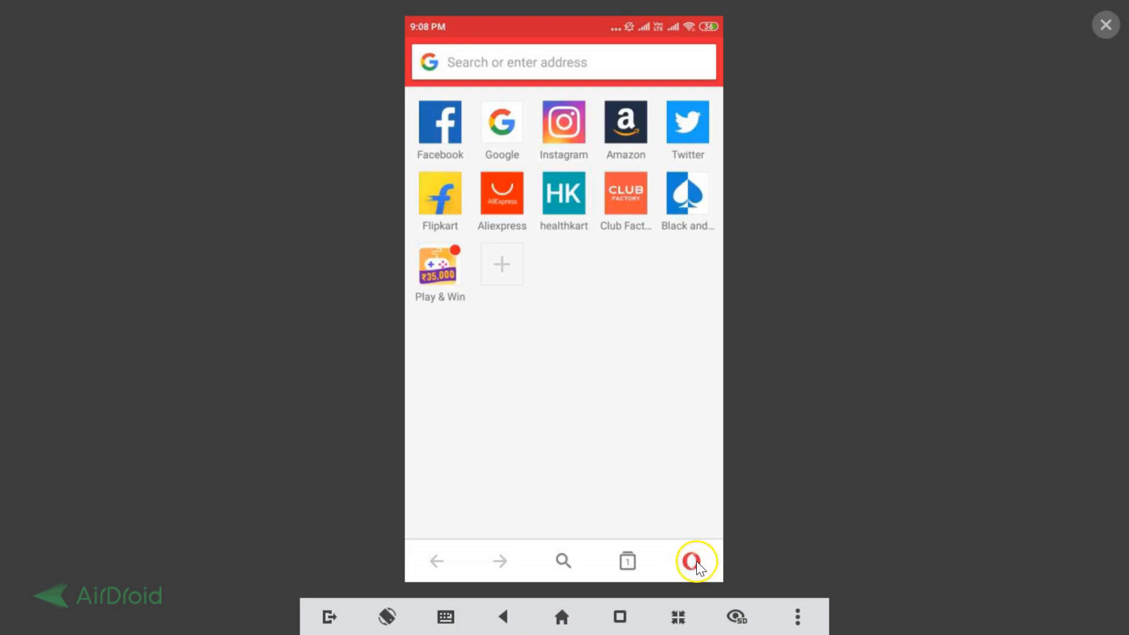
left_click(695, 561)
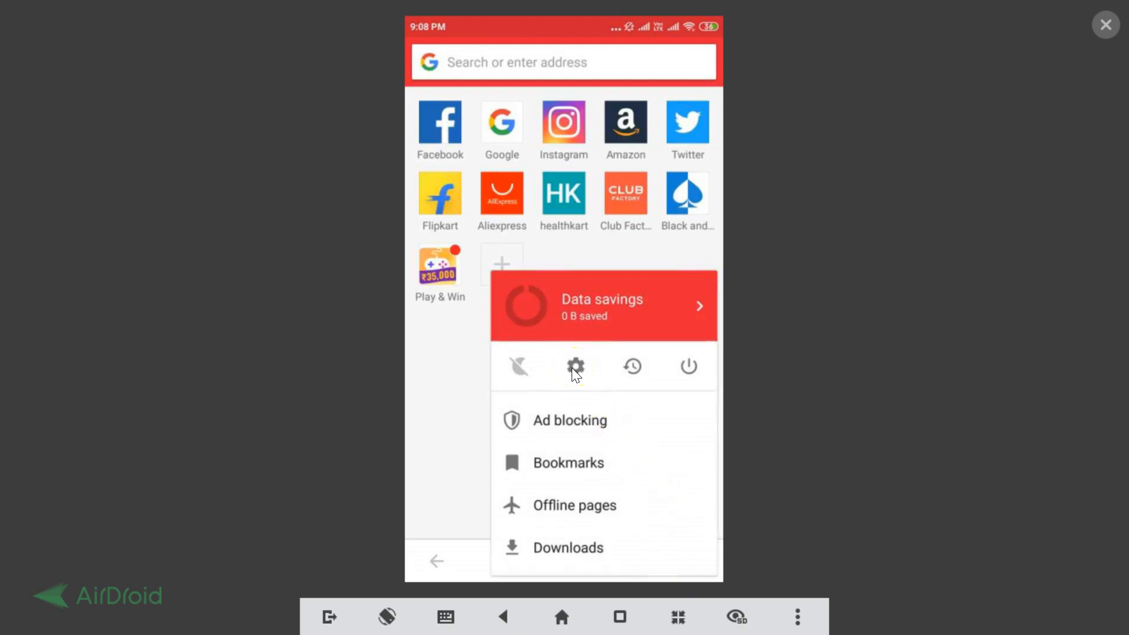
left_click(575, 365)
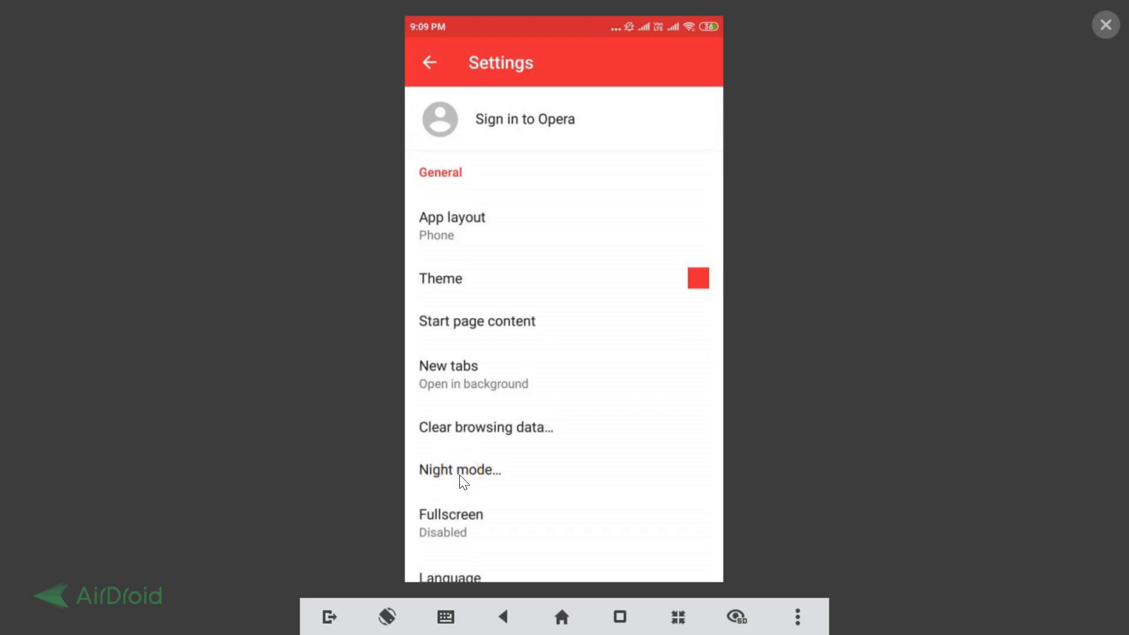
Choose Night mode in Settings, bringing up the drawing-permission notice
scroll("down", 3)
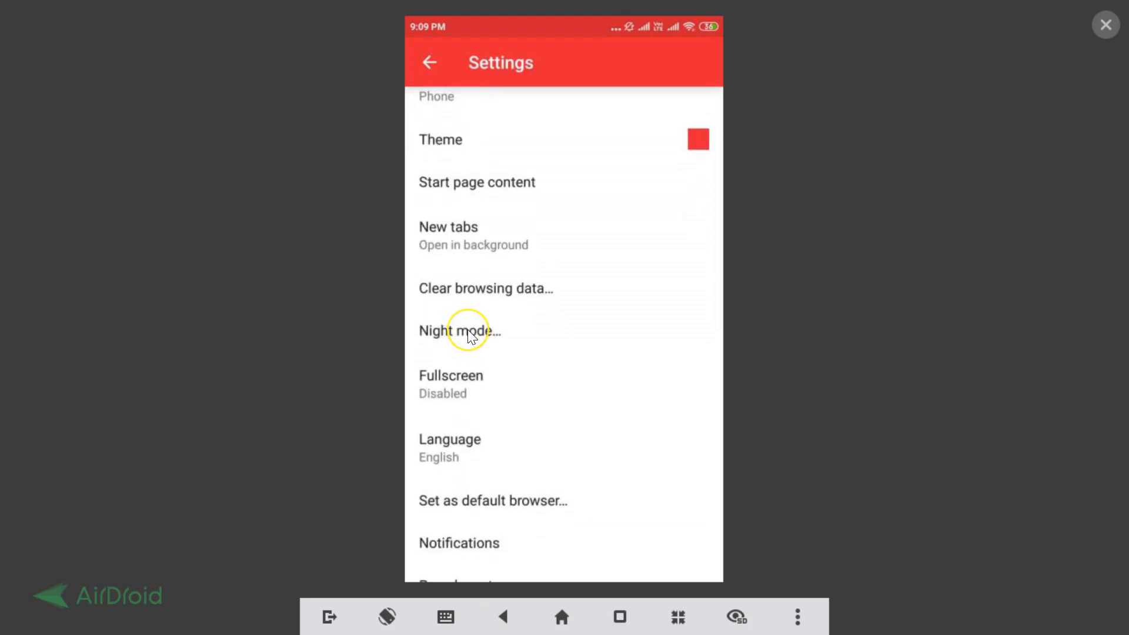
left_click(459, 330)
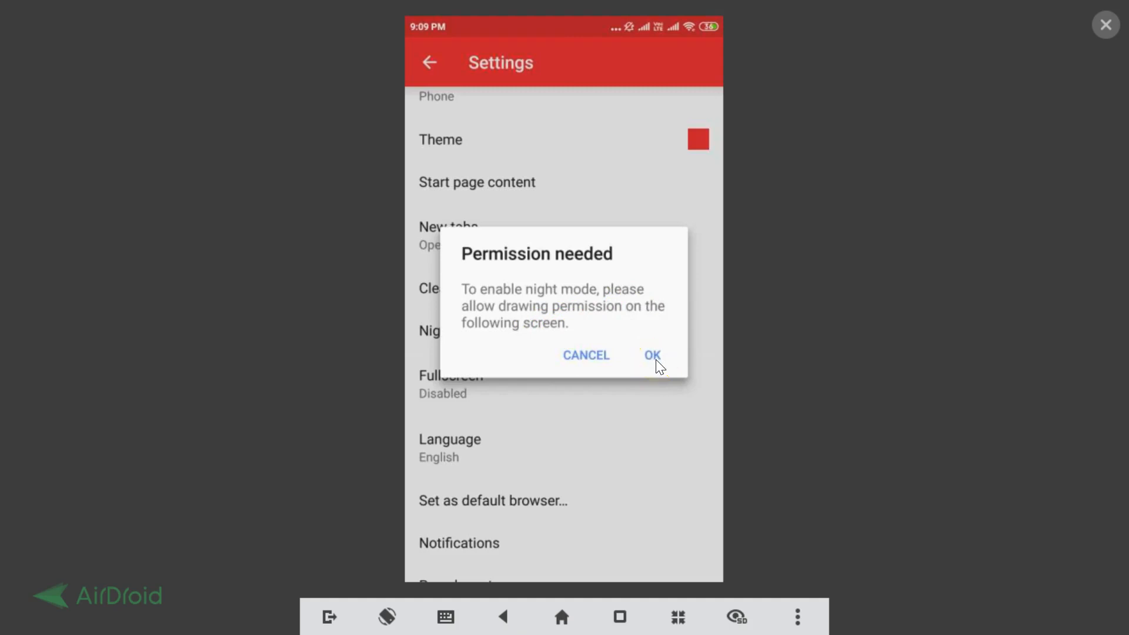
Permit Opera Mini to draw over other apps and return to the Night mode options
left_click(650, 355)
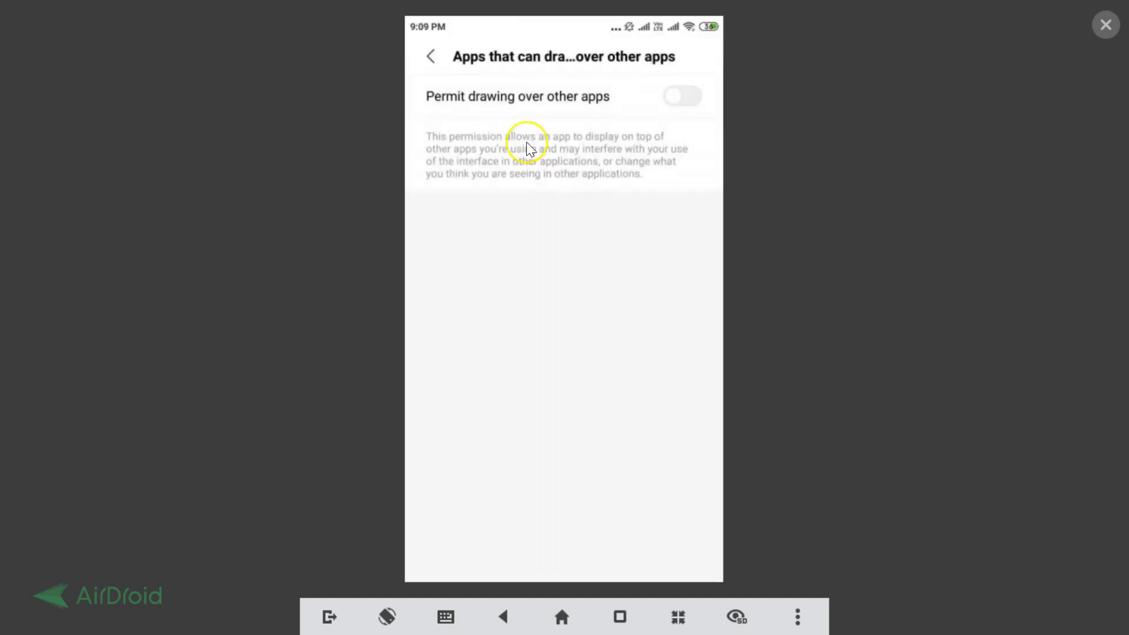
mouse_move(624, 105)
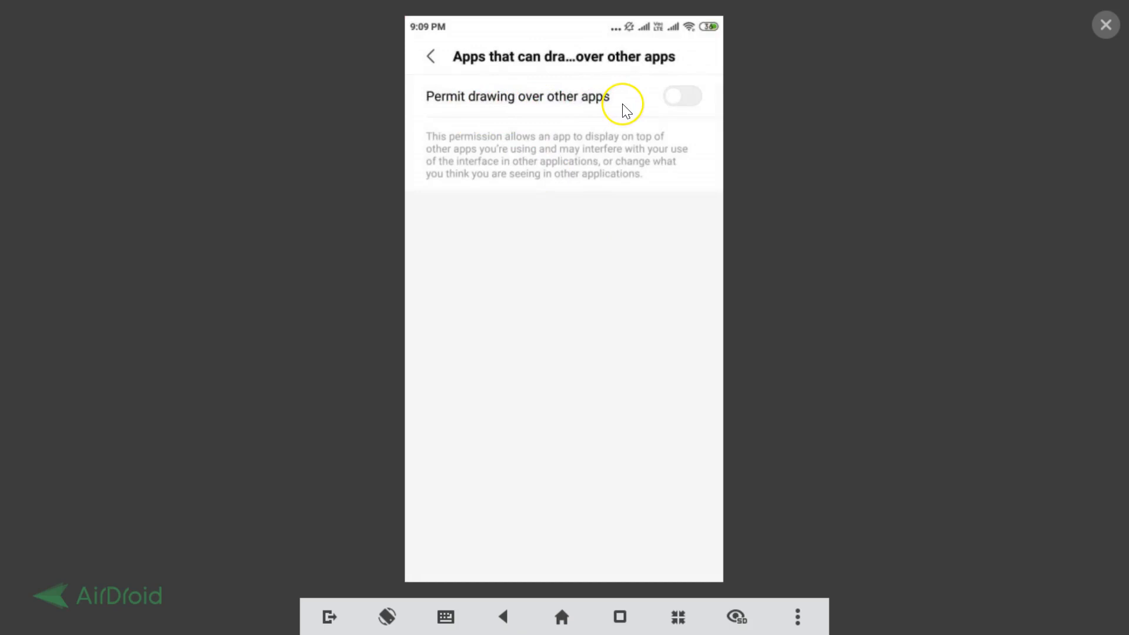
left_click(681, 95)
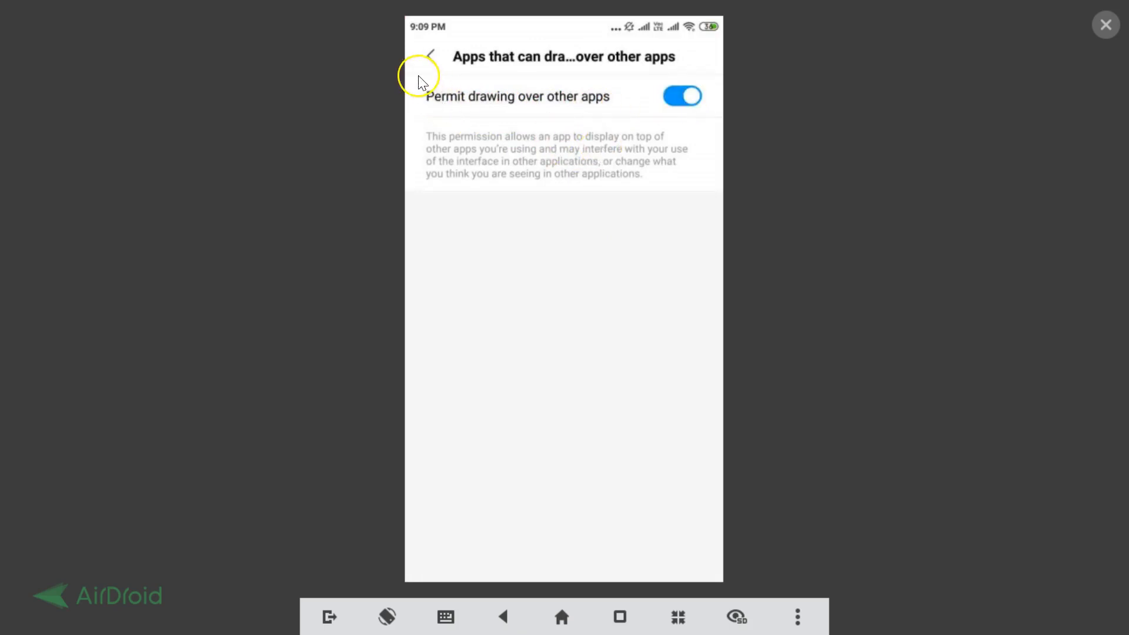
left_click(430, 63)
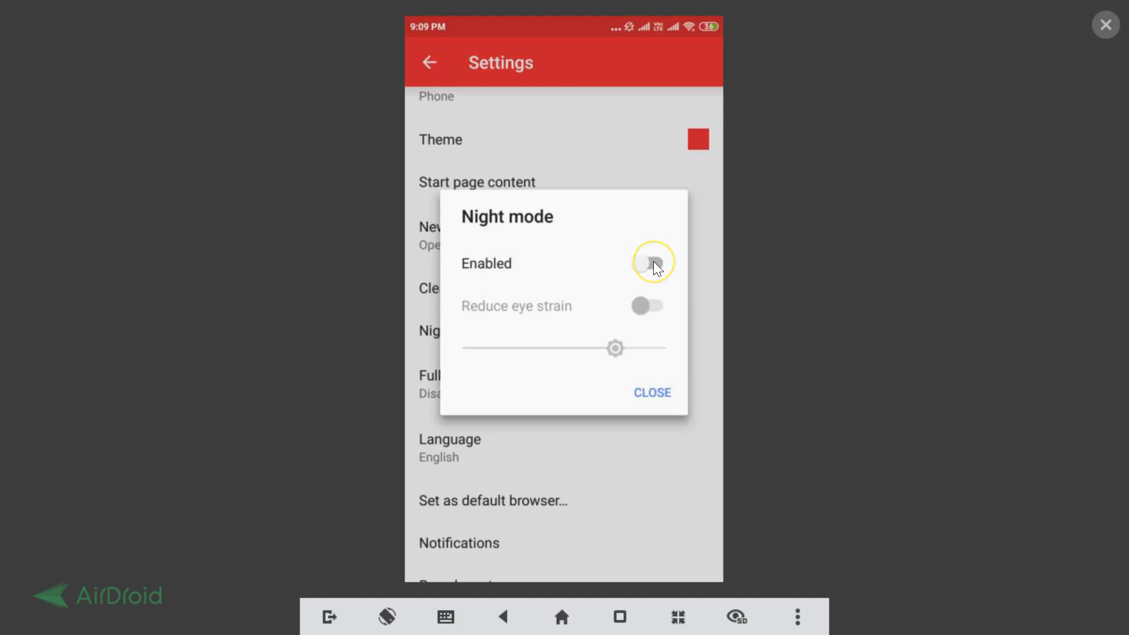
Switch on night mode and Reduce eye strain, then adjust the filter level slider
left_click(647, 262)
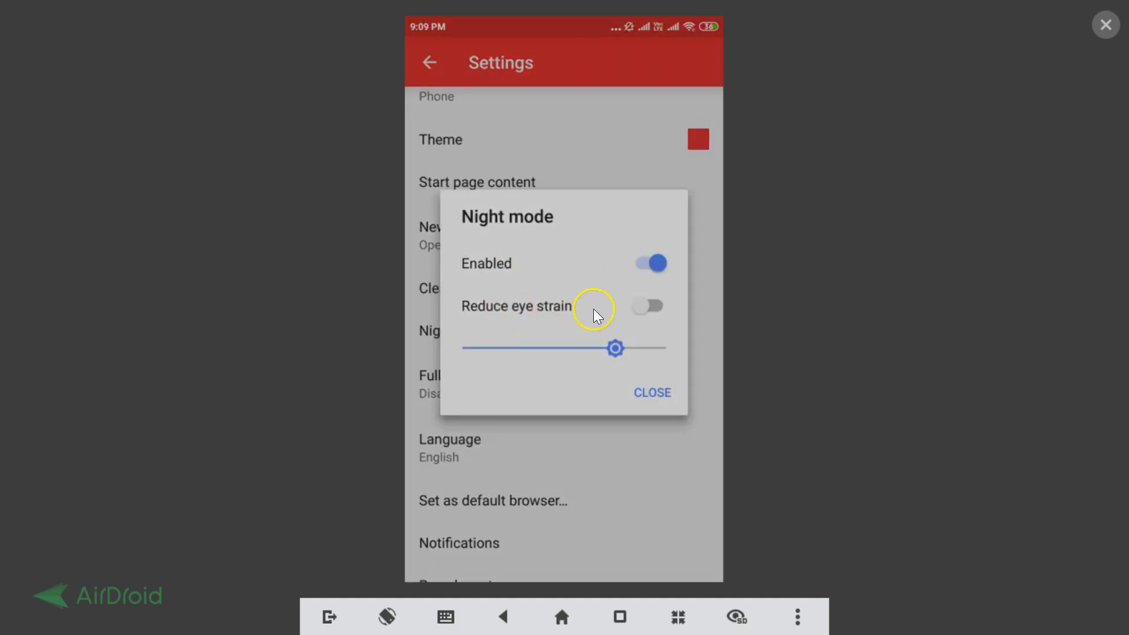
mouse_move(558, 313)
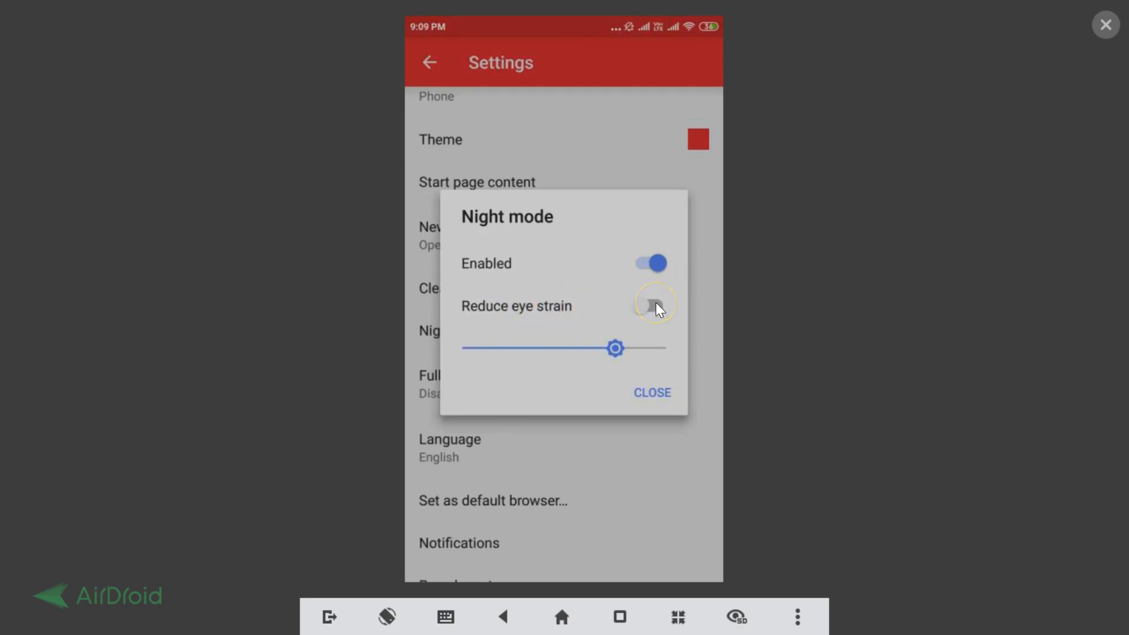
left_click(648, 305)
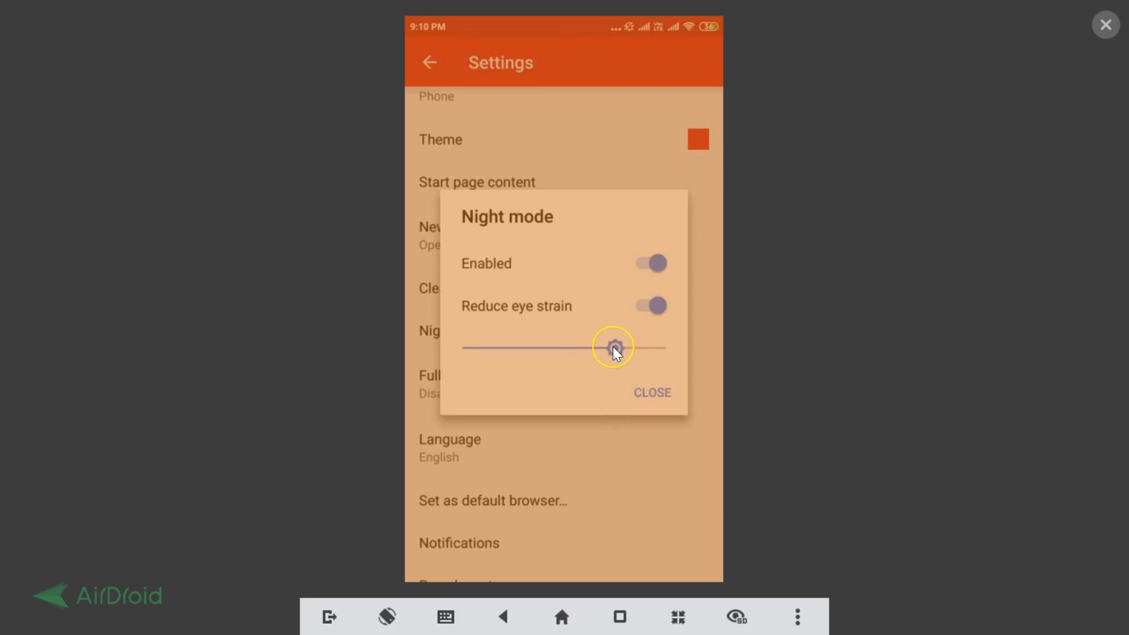
left_click_drag(611, 348, 631, 348)
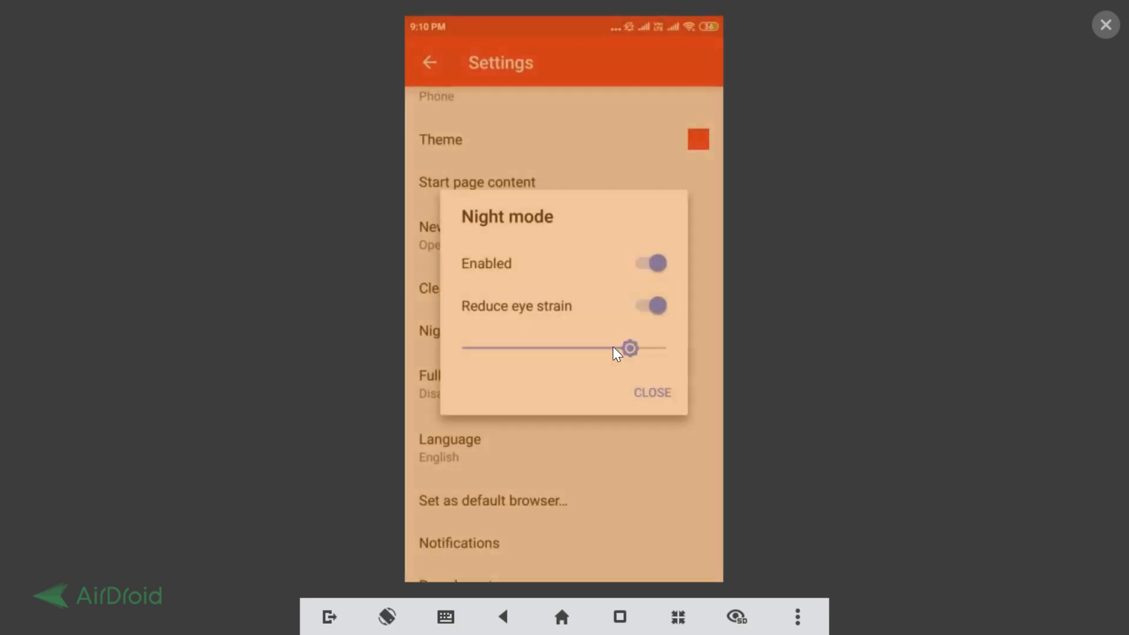
left_click_drag(628, 348, 636, 348)
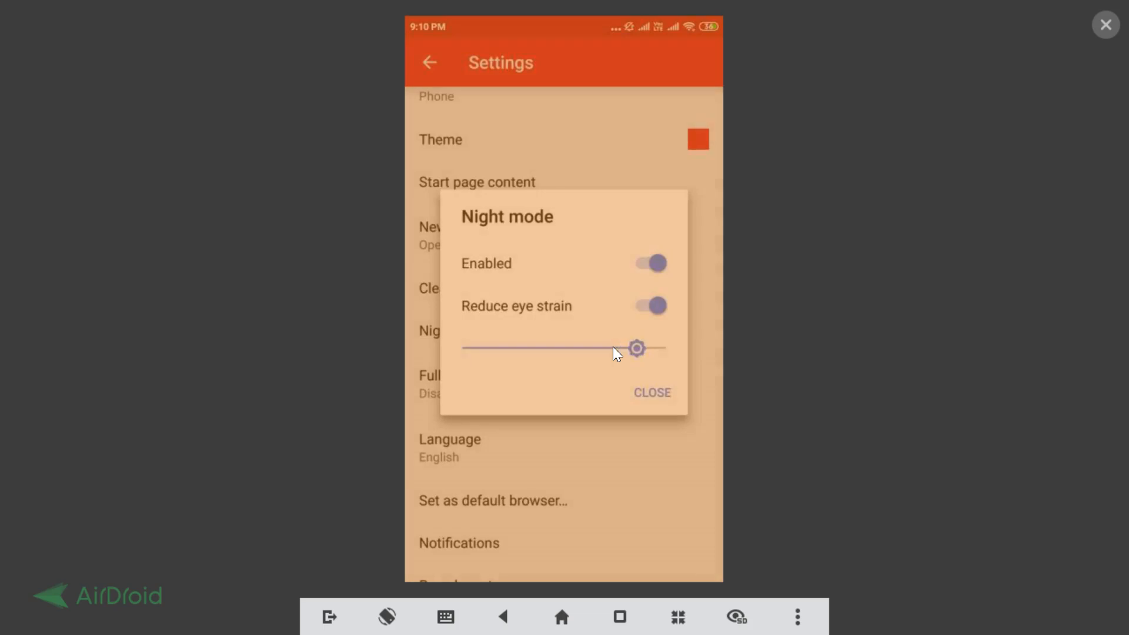
left_click_drag(637, 348, 592, 349)
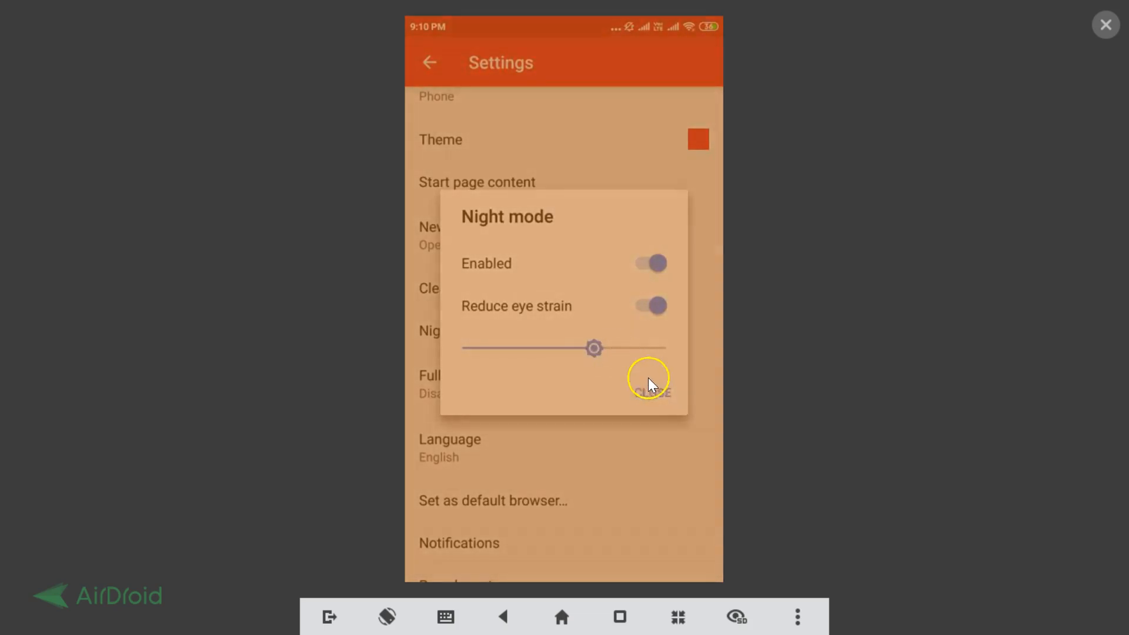
Switch Reduce eye strain off and close the Night mode options
left_click(652, 306)
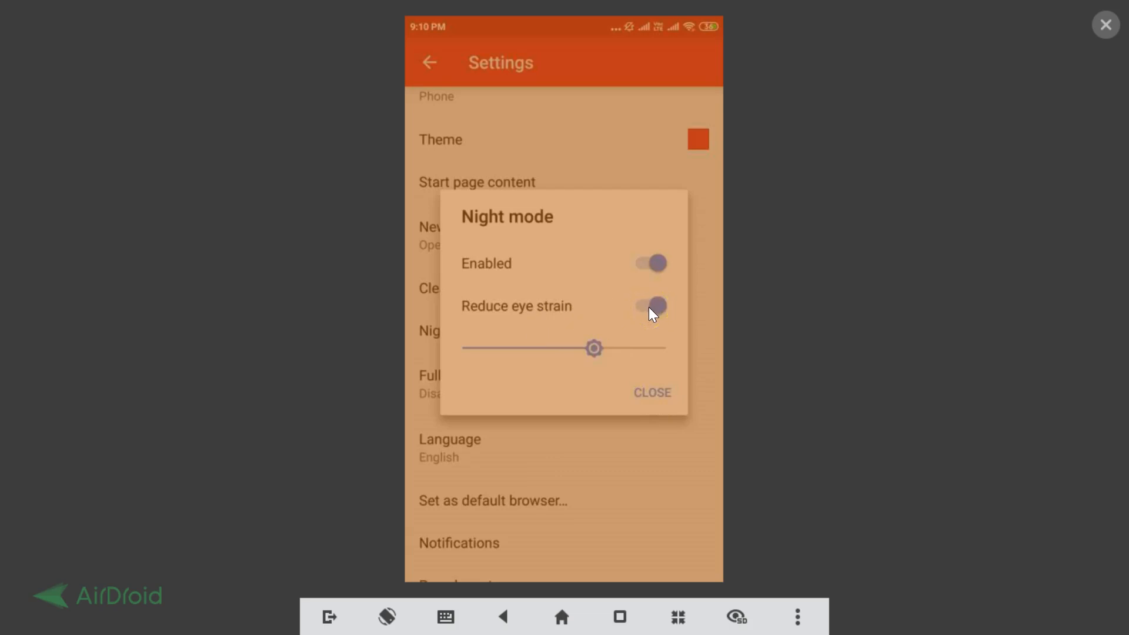
left_click(647, 306)
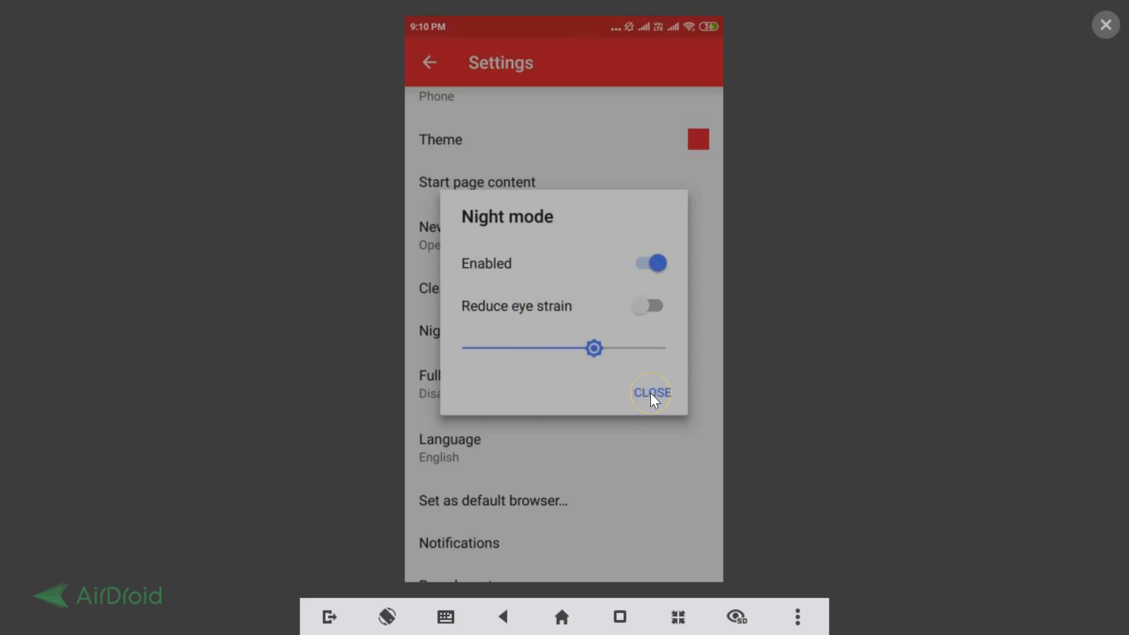
left_click(650, 393)
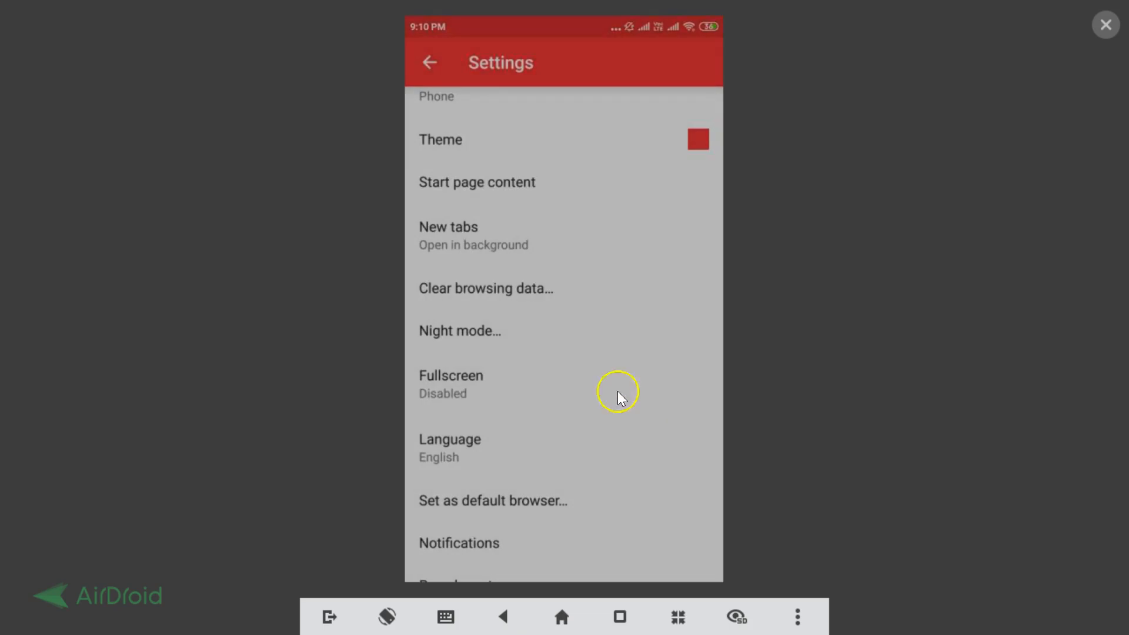
mouse_move(493, 339)
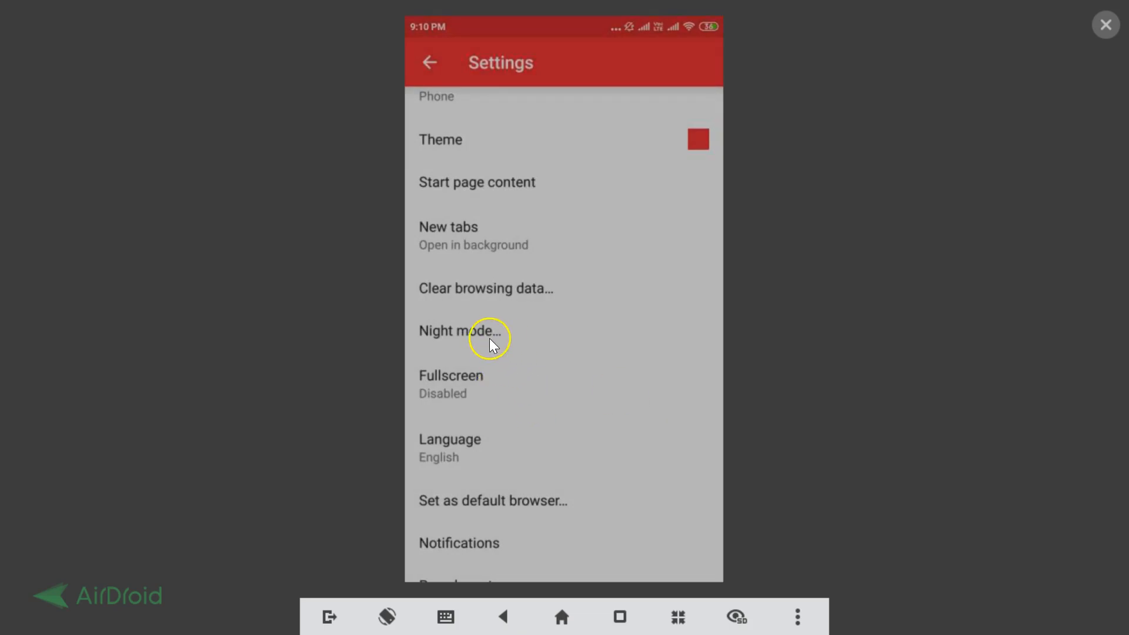